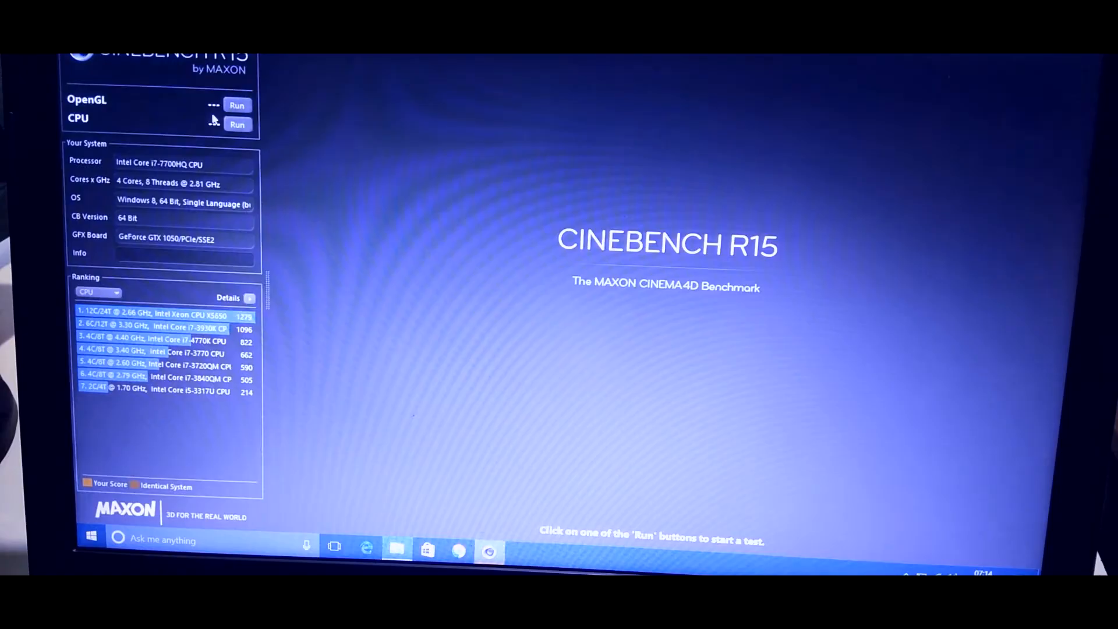
- Launch the Cinebench R15 CPU render test so the scene starts drawing tile by tile
left_click(238, 124)
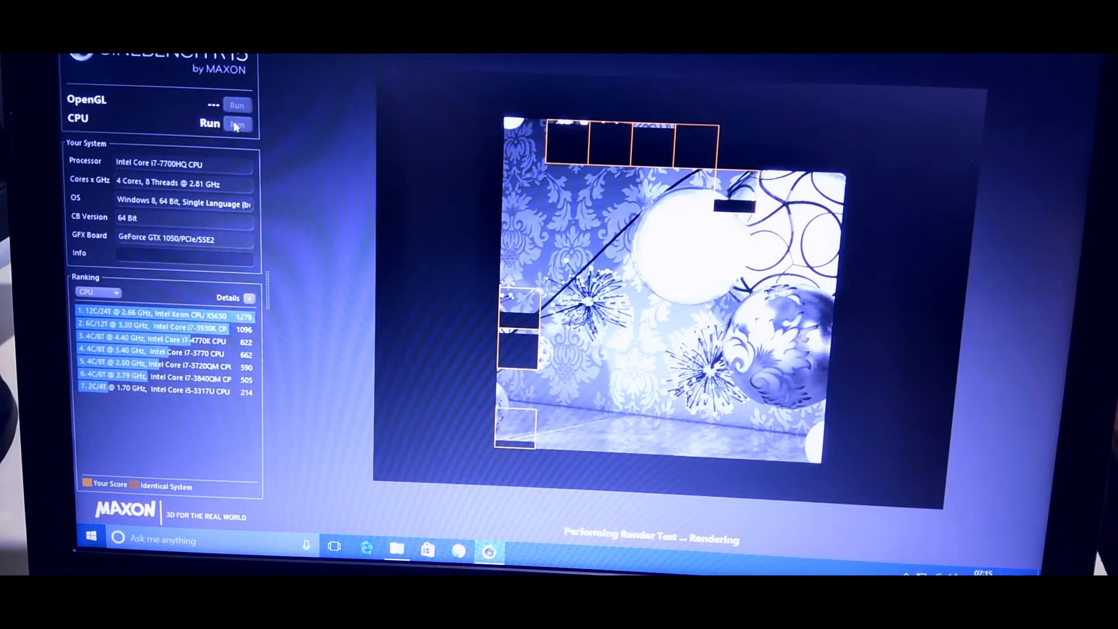